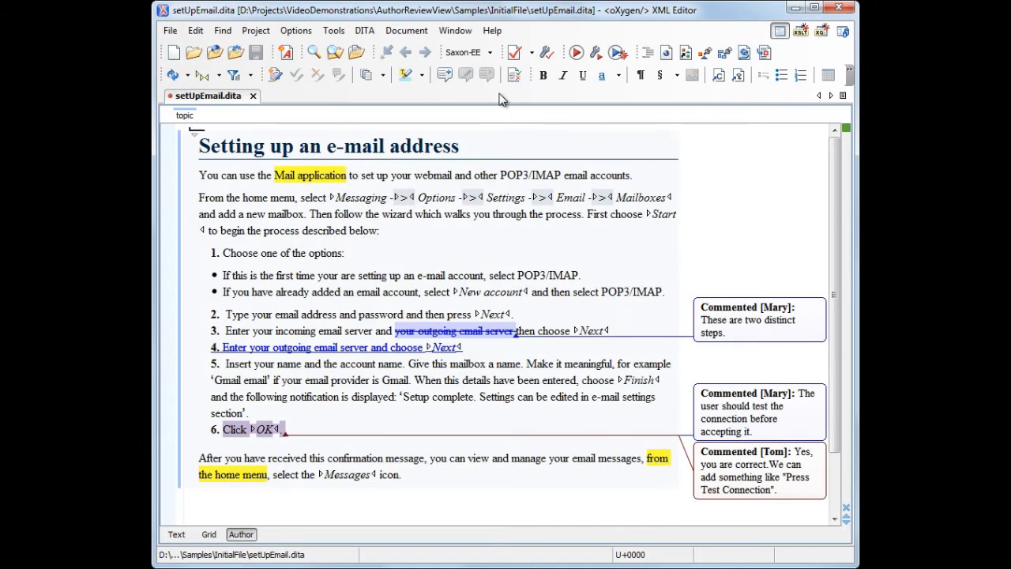
- Open the Review view listing all highlights, comments and tracked changes by Mary and Tom
left_click(455, 30)
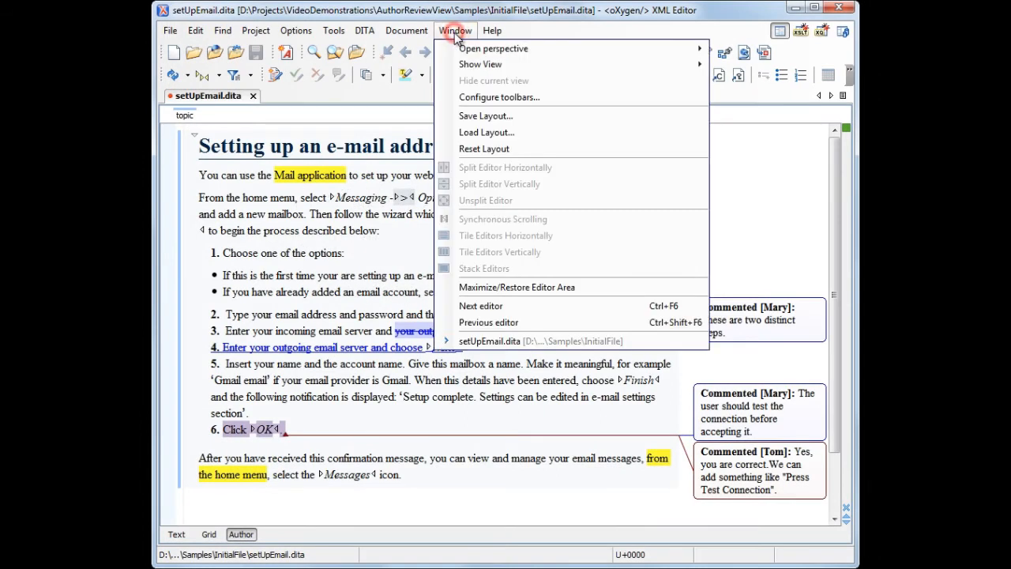
mouse_move(480, 64)
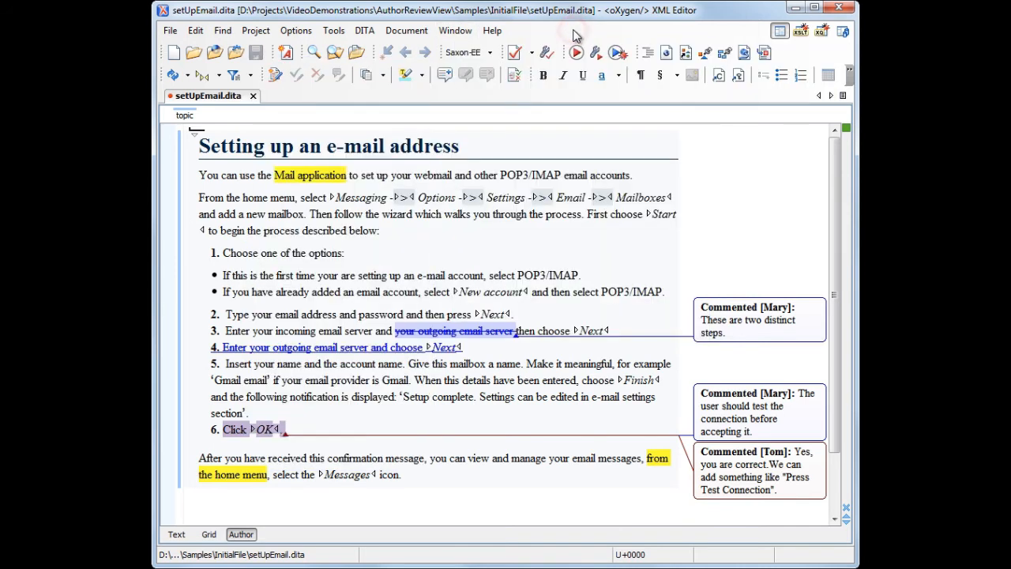
mouse_move(513, 76)
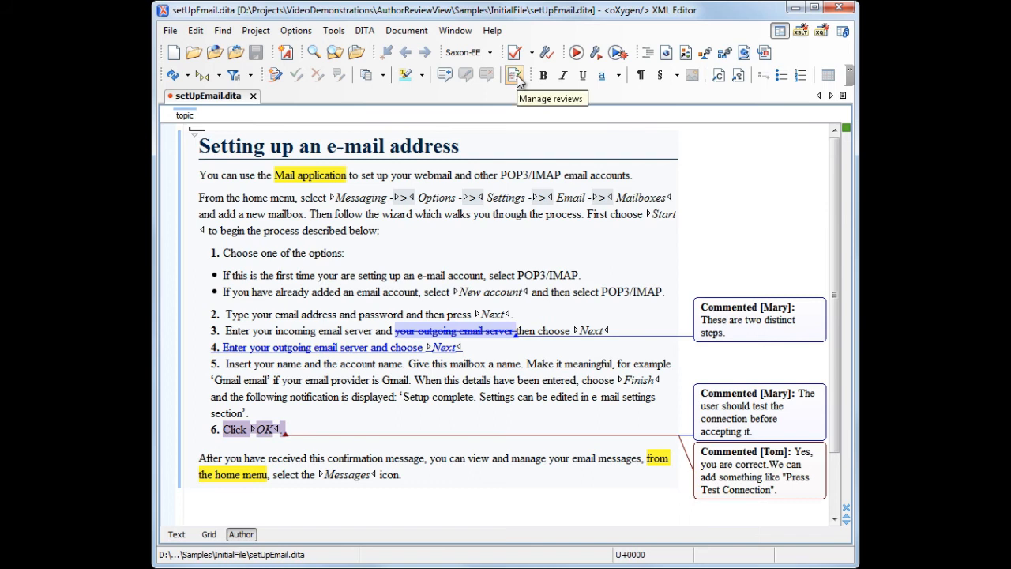
left_click(514, 74)
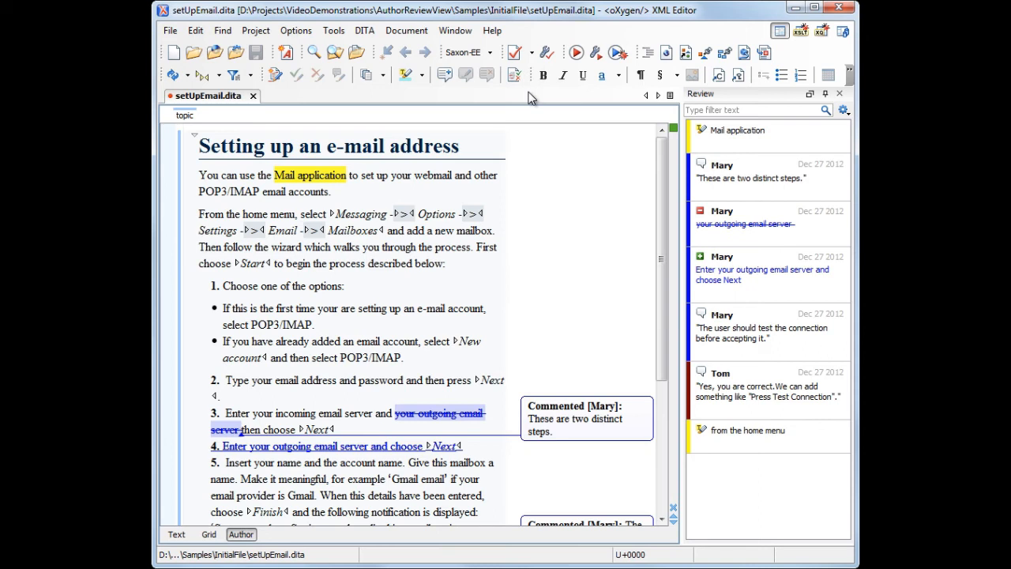
- Select Mary's 'two distinct steps' comment to locate its commented text in step 3
left_click(738, 130)
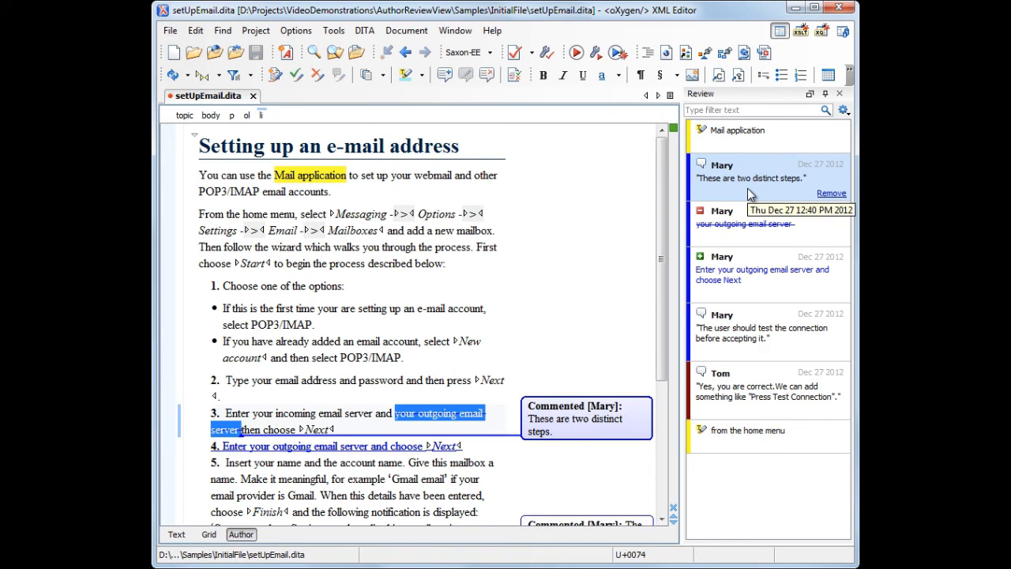
mouse_move(549, 338)
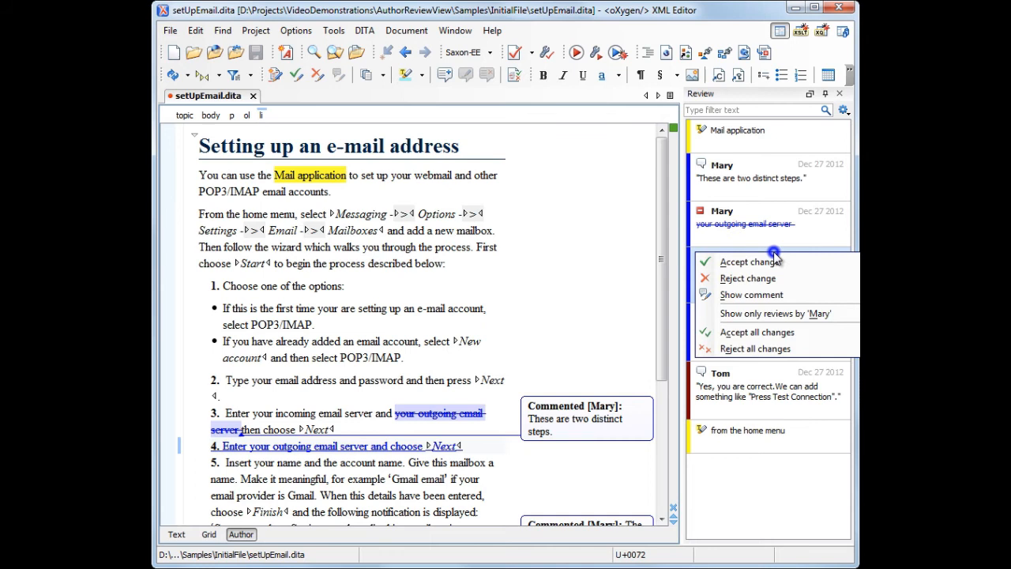
mouse_move(749, 261)
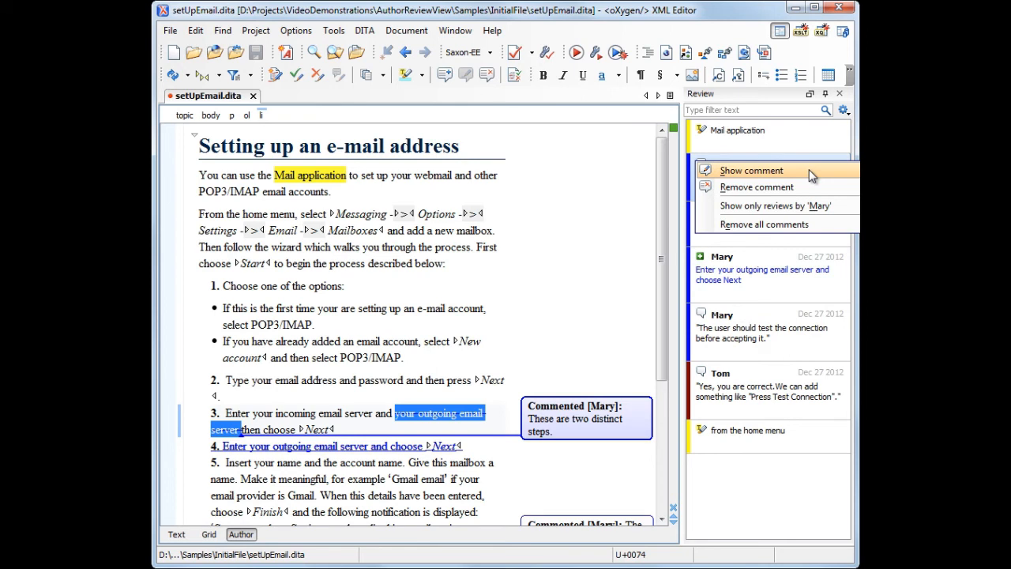
mouse_move(786, 171)
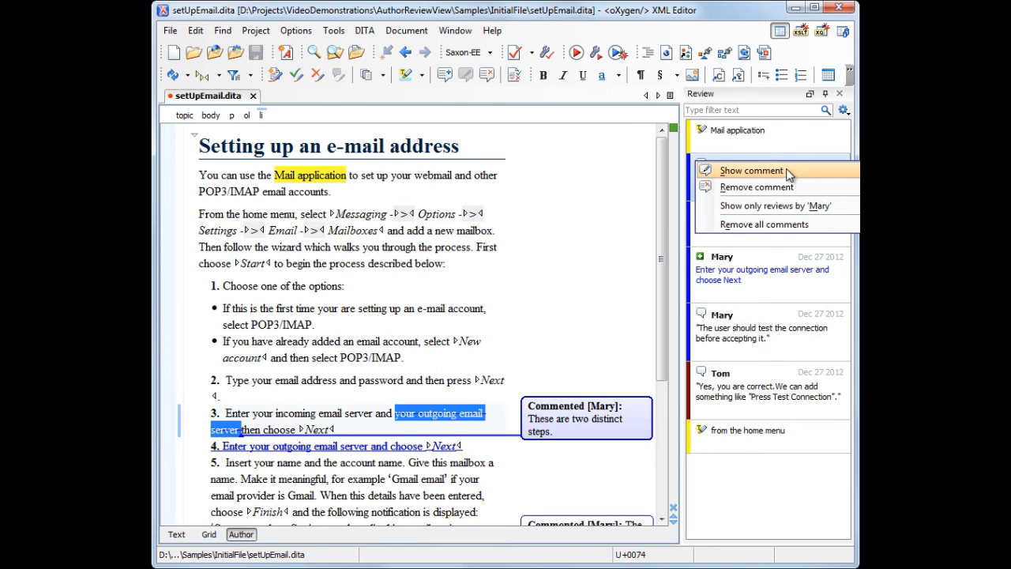
- Close the comment's action menu without choosing any option
left_click(752, 170)
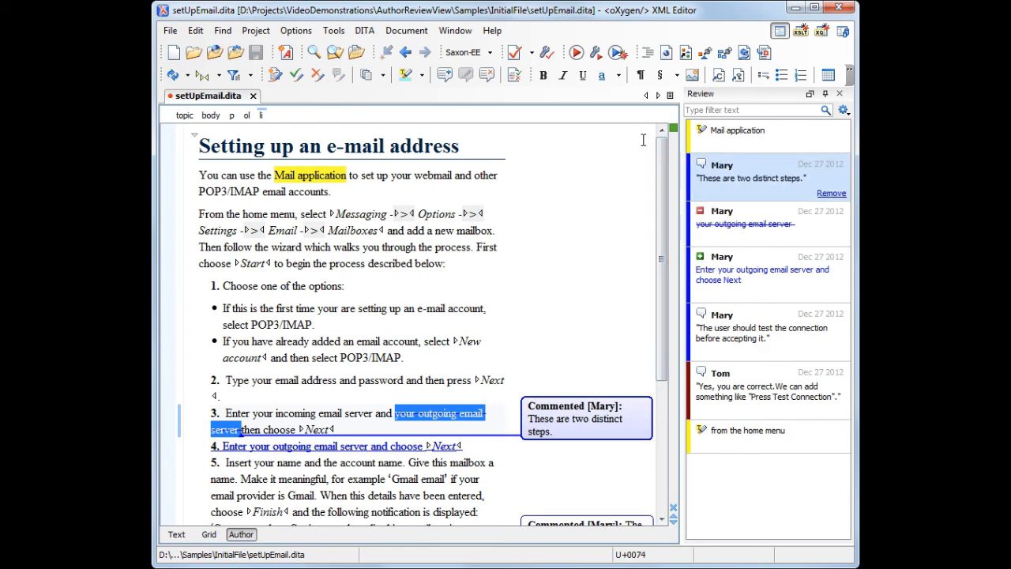
left_click(754, 109)
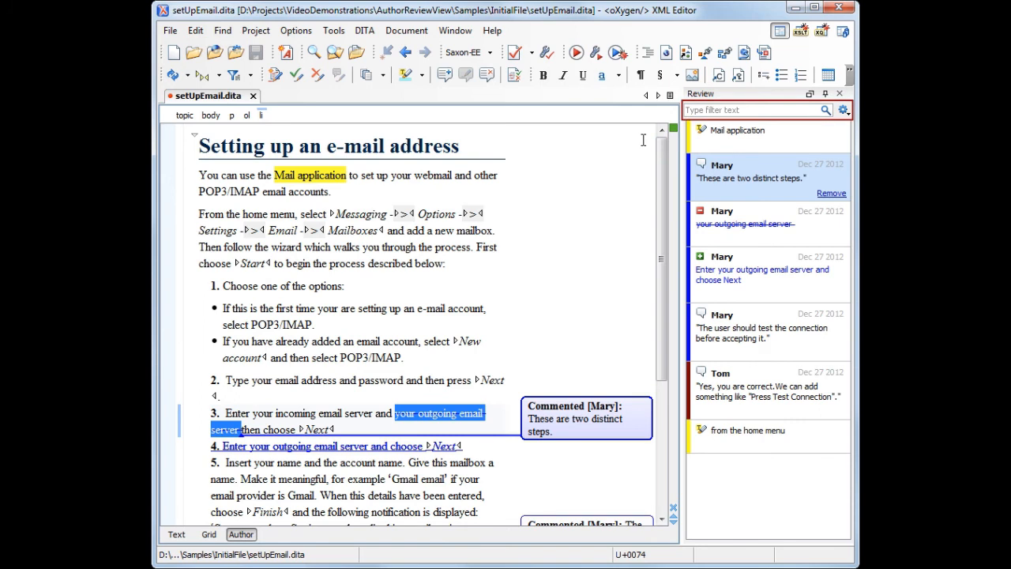
left_click(843, 110)
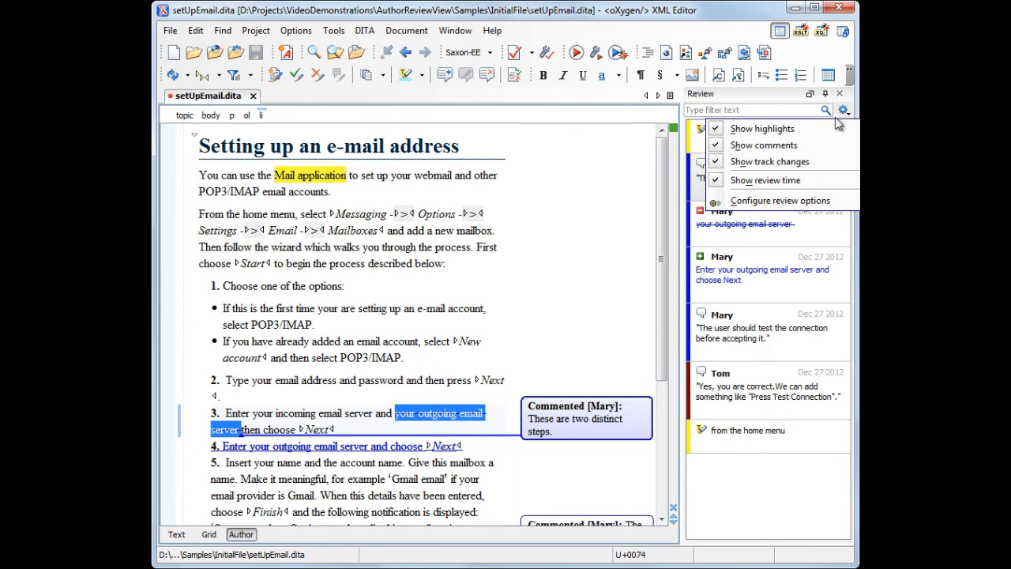
left_click(843, 110)
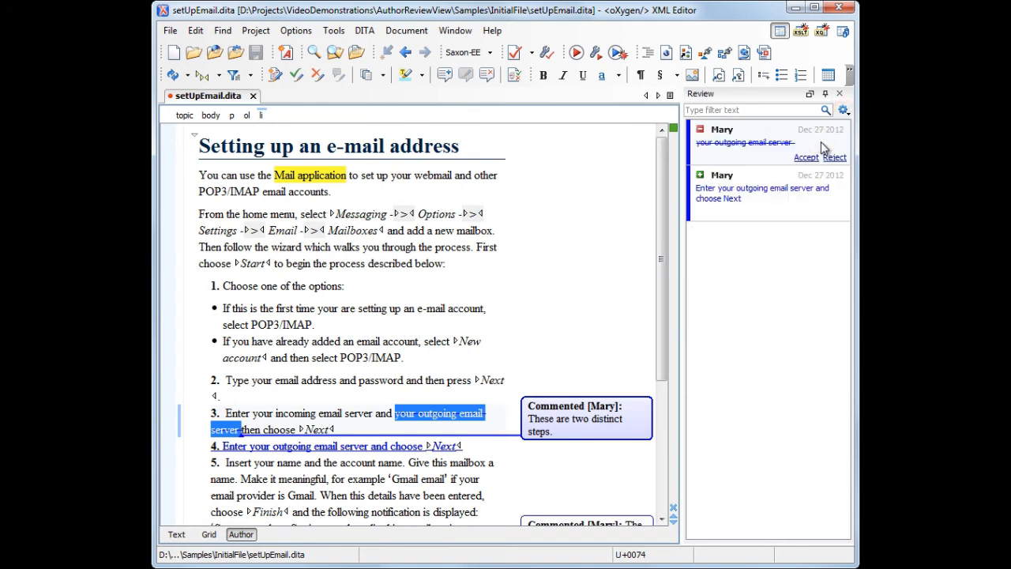
left_click(843, 110)
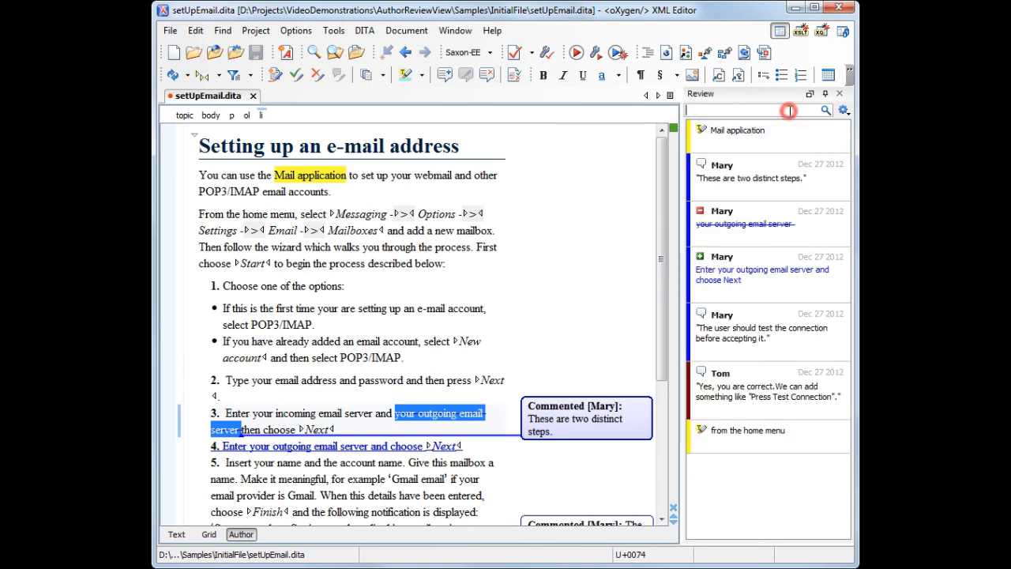
type("em")
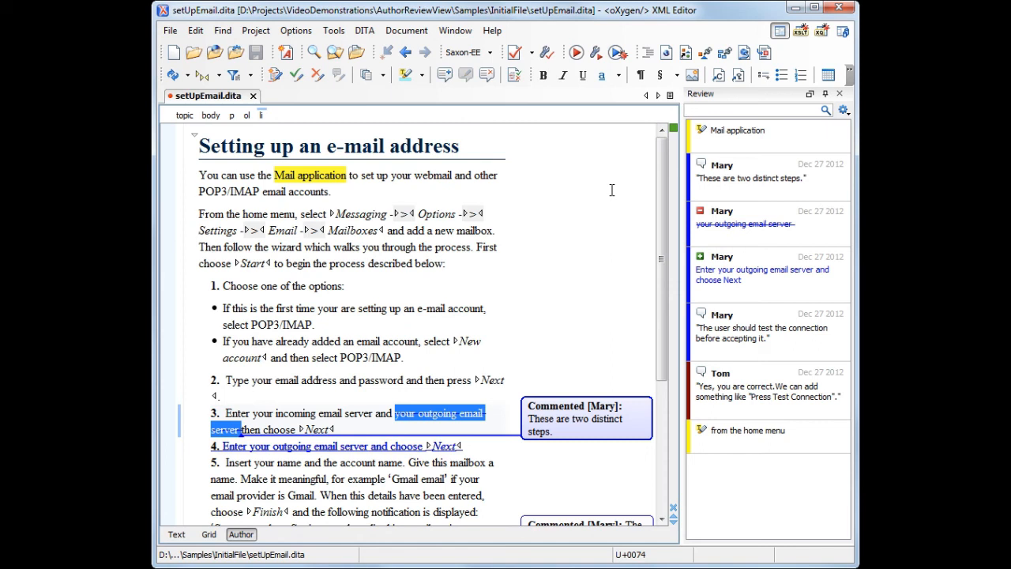
mouse_move(299, 185)
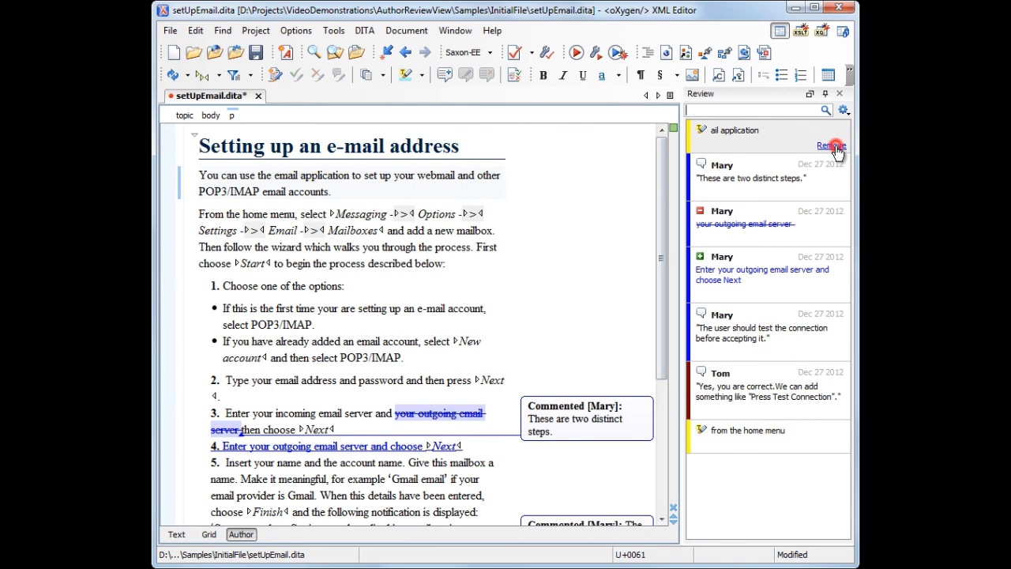
- Remove the highlight on 'email application' and the 'two distinct steps' comment
left_click(830, 145)
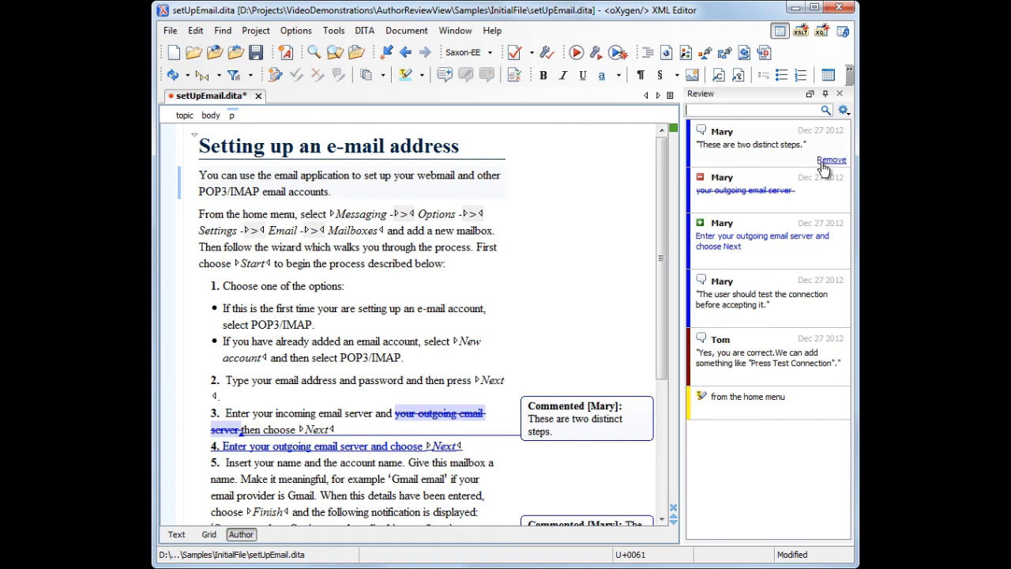
left_click(831, 159)
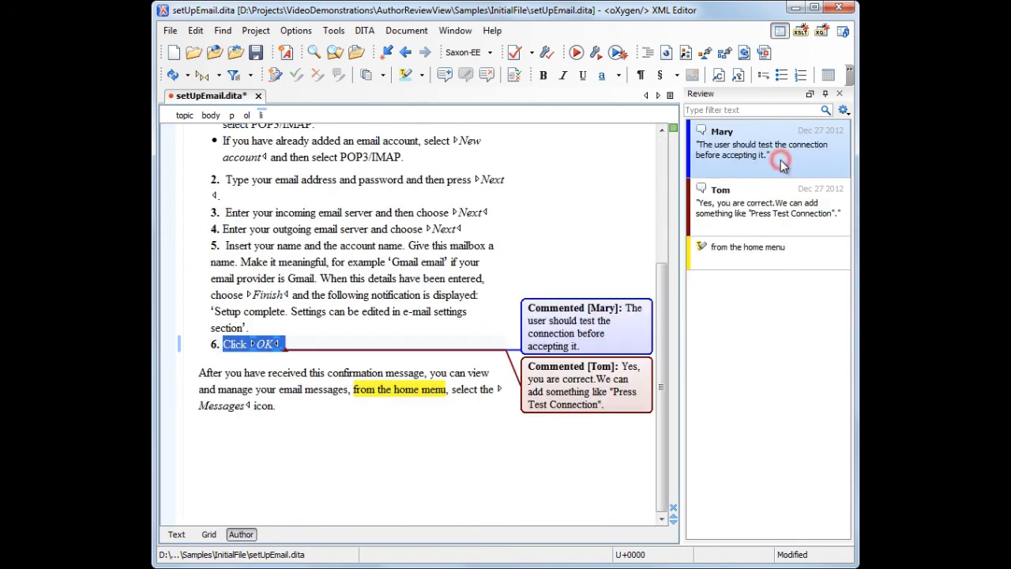
mouse_move(780, 155)
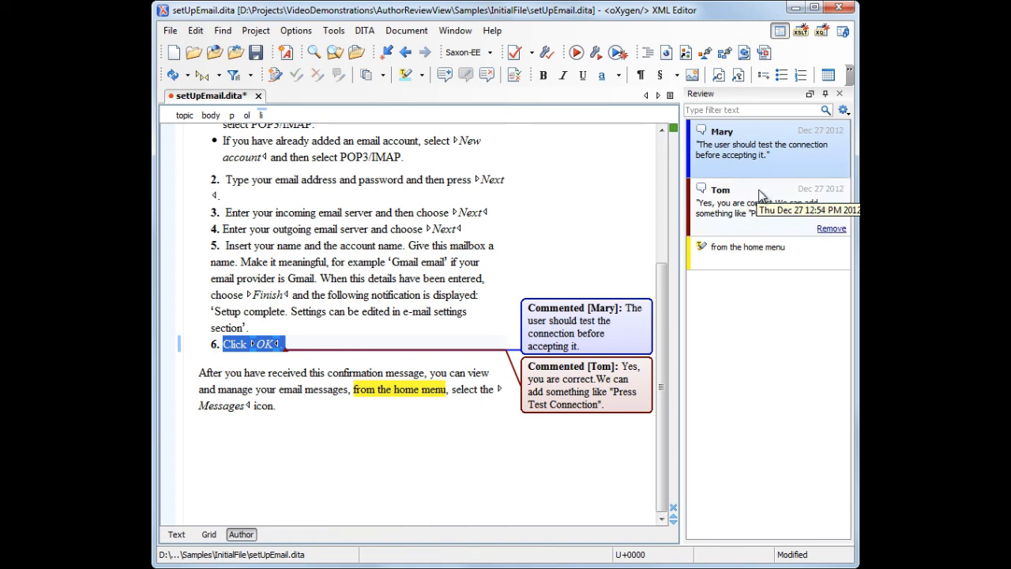
right_click(758, 204)
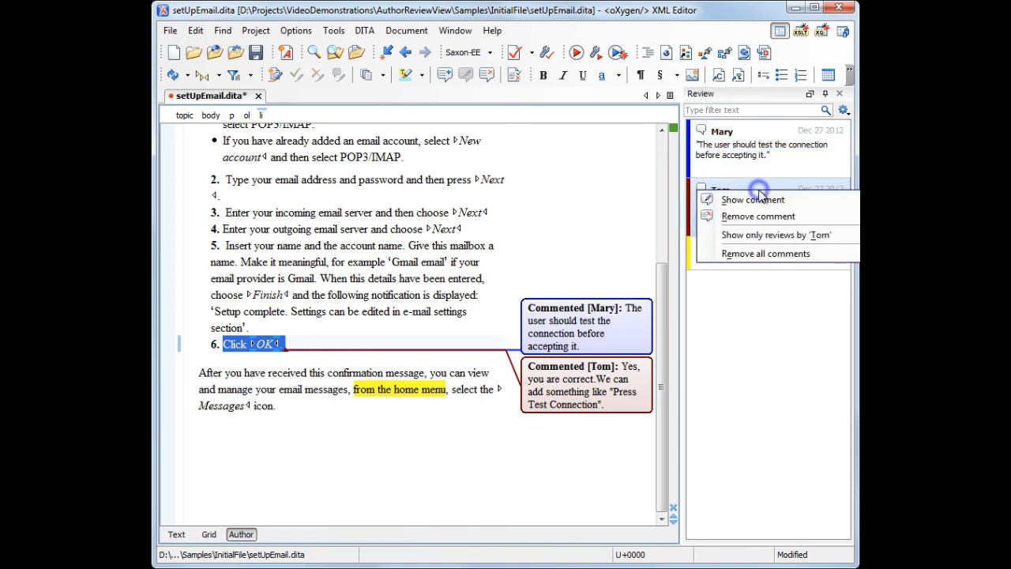
left_click(752, 199)
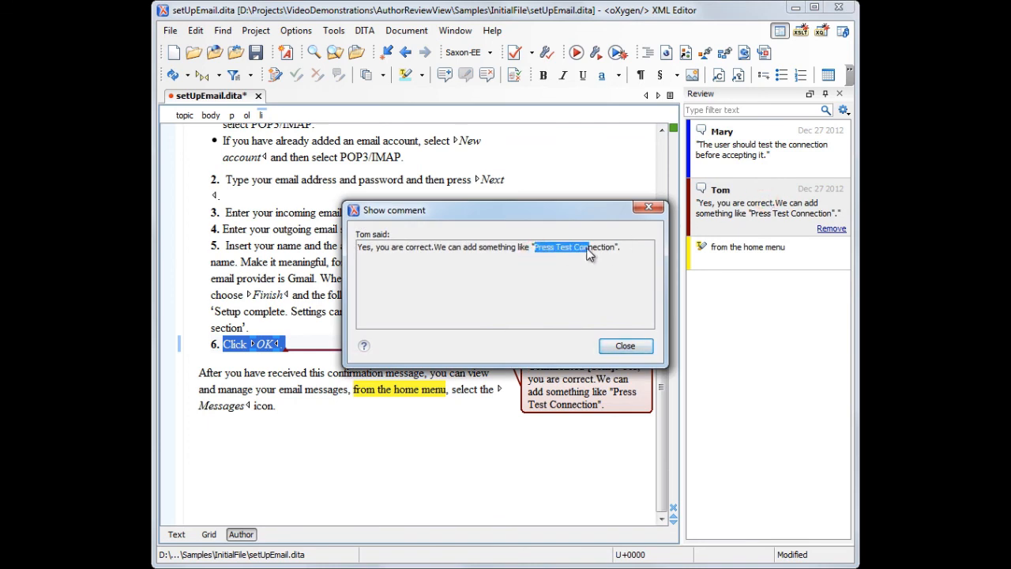
right_click(589, 253)
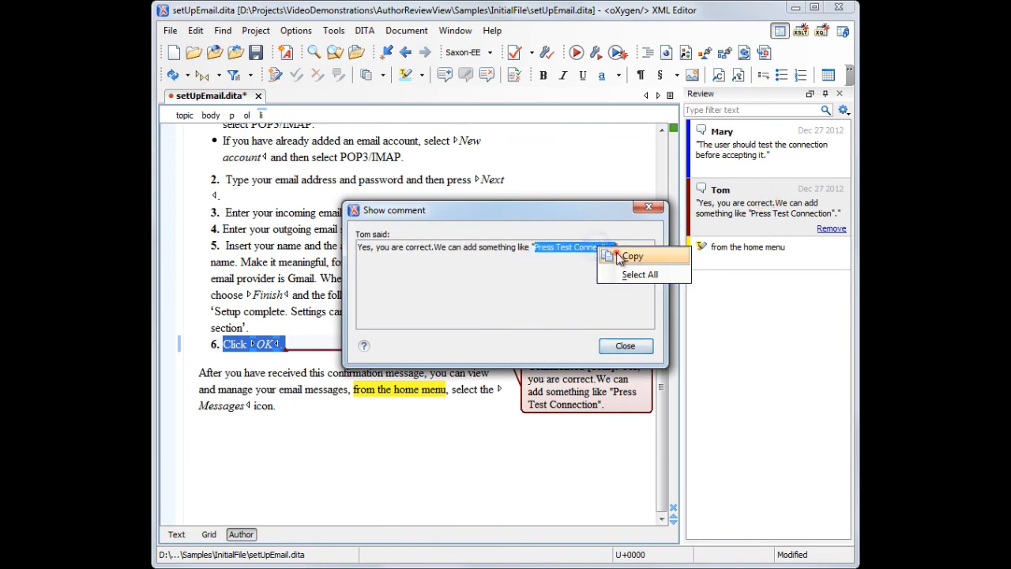
left_click(625, 346)
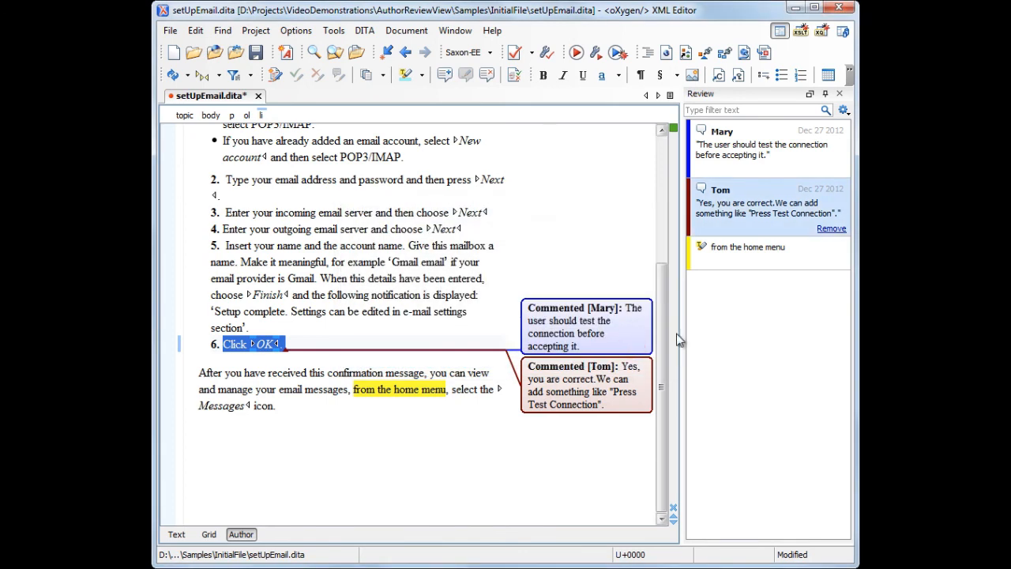
- Delete the test-connection comments, add step 6 'Press Test Connection', and remove the last highlight
left_click(831, 228)
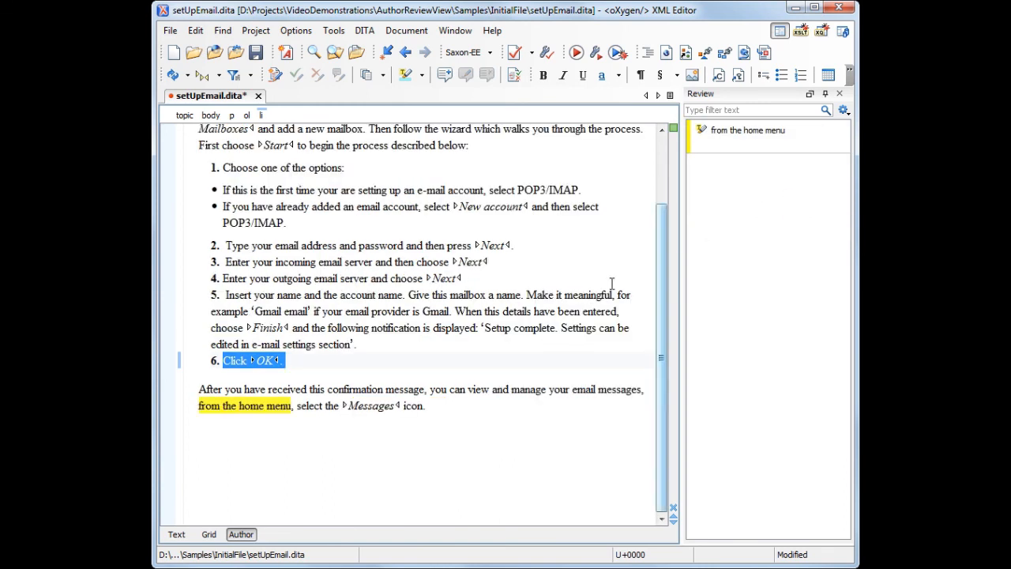
left_click(372, 344)
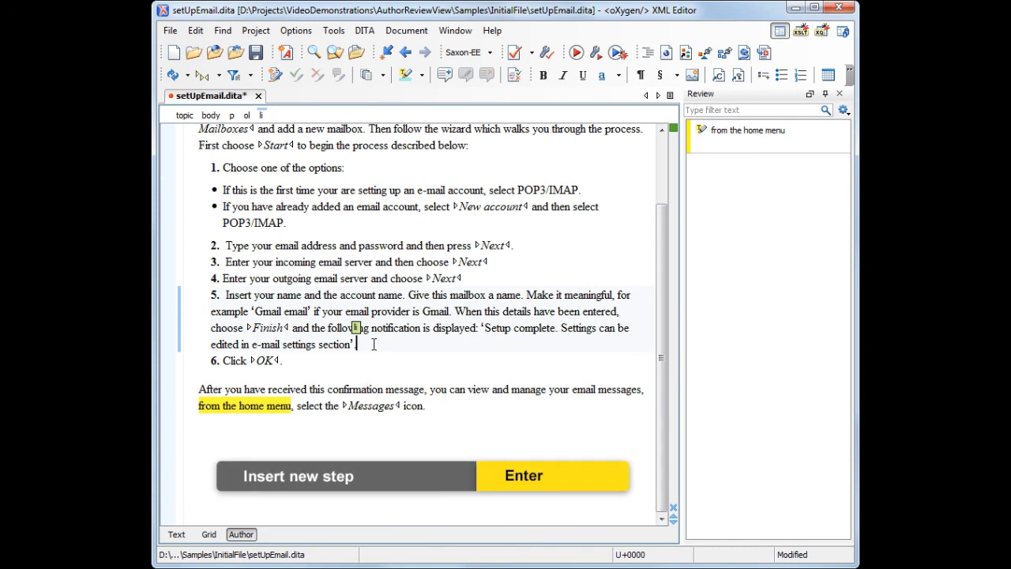
left_click(523, 475)
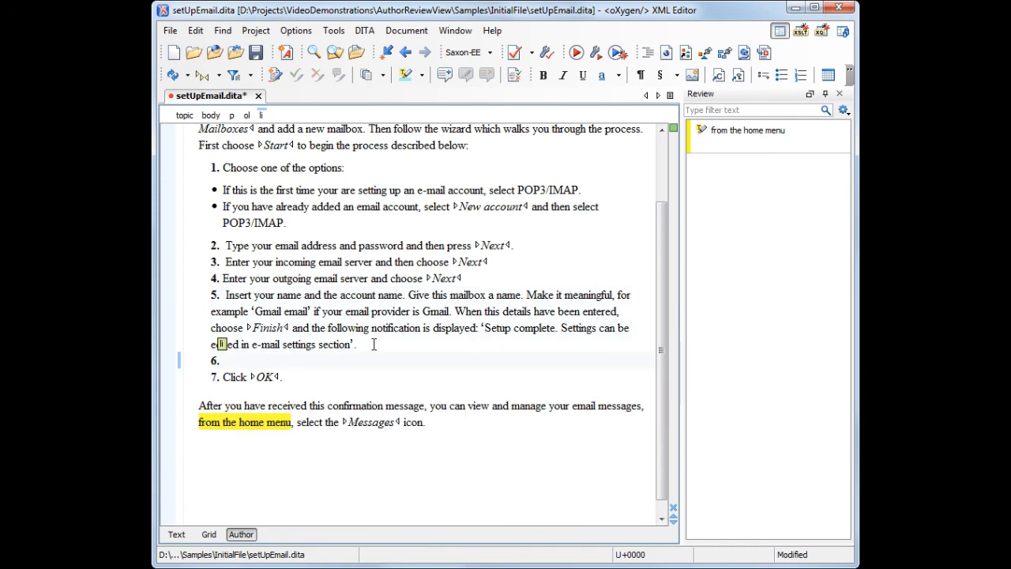
right_click(225, 361)
type("Press Test Connection")
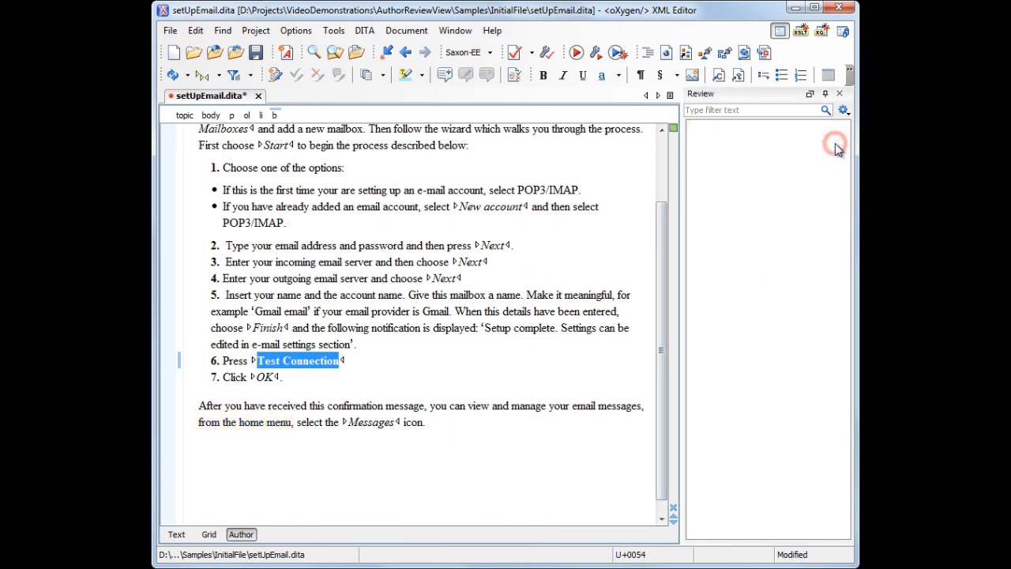
left_click(835, 144)
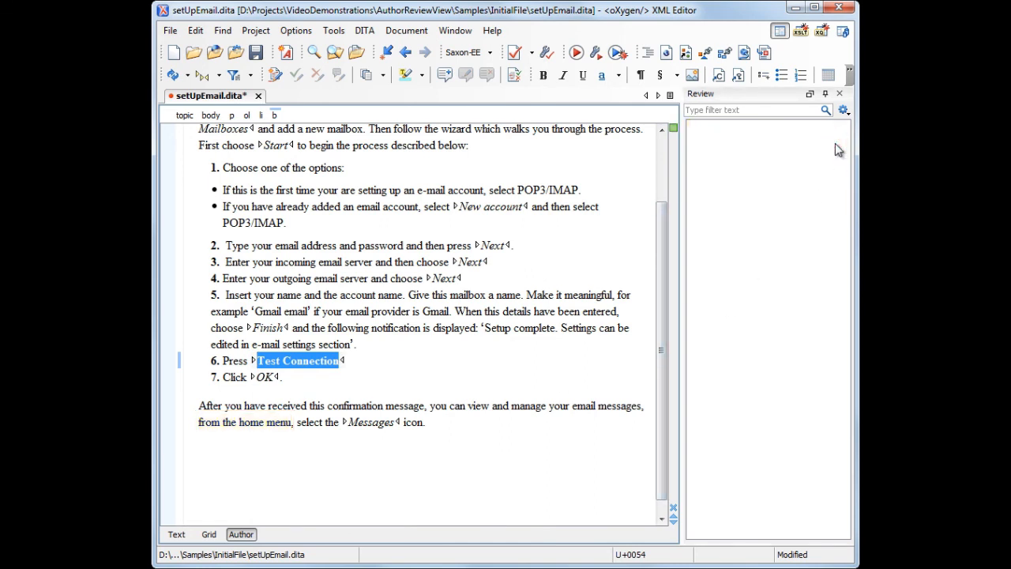